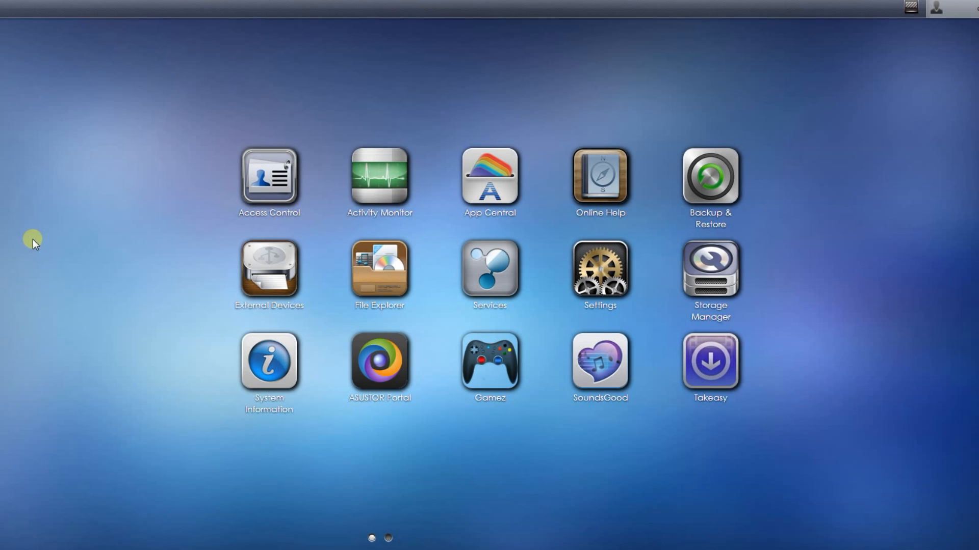
pyautogui.moveTo(450, 225)
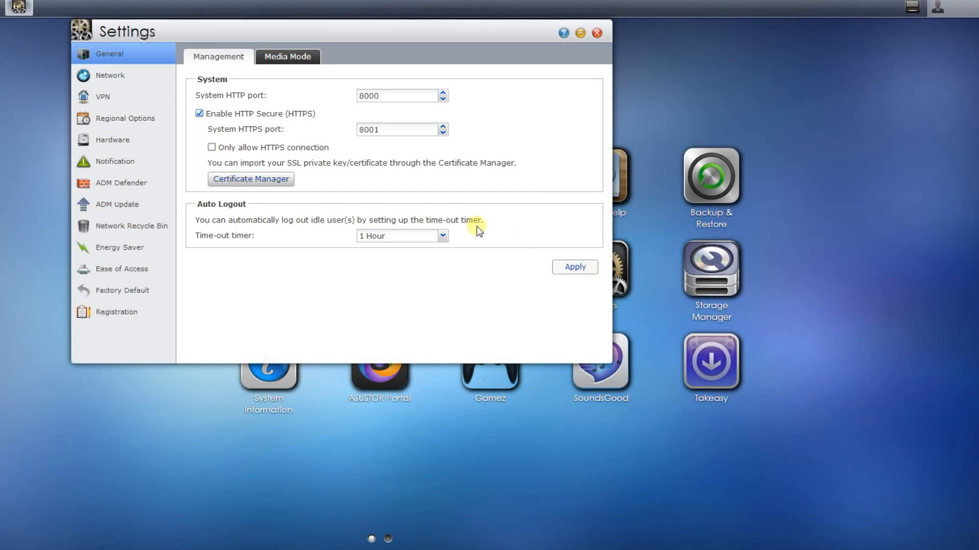
# Open Ease of Access settings and load EZ-Router's Port Forwarding list of seven rules
pyautogui.click(122, 269)
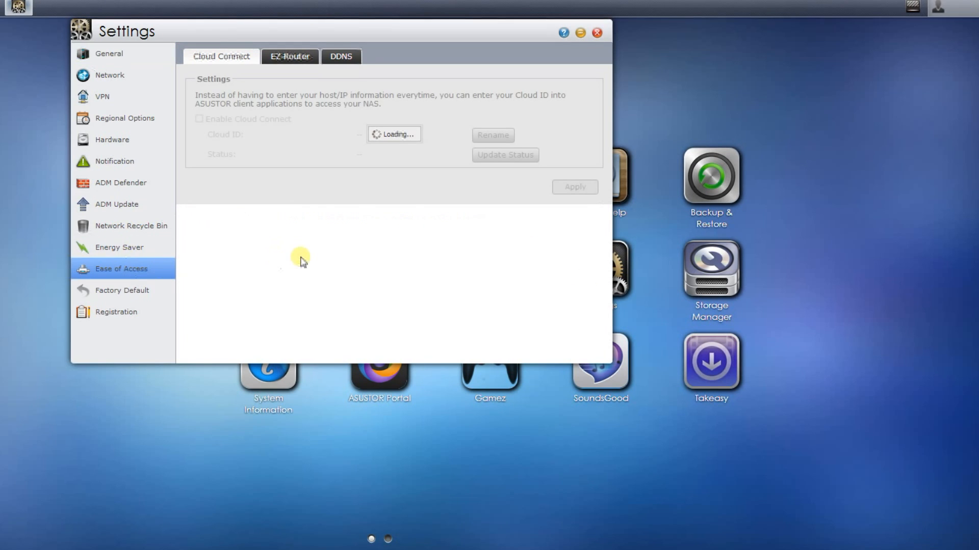
pyautogui.click(289, 56)
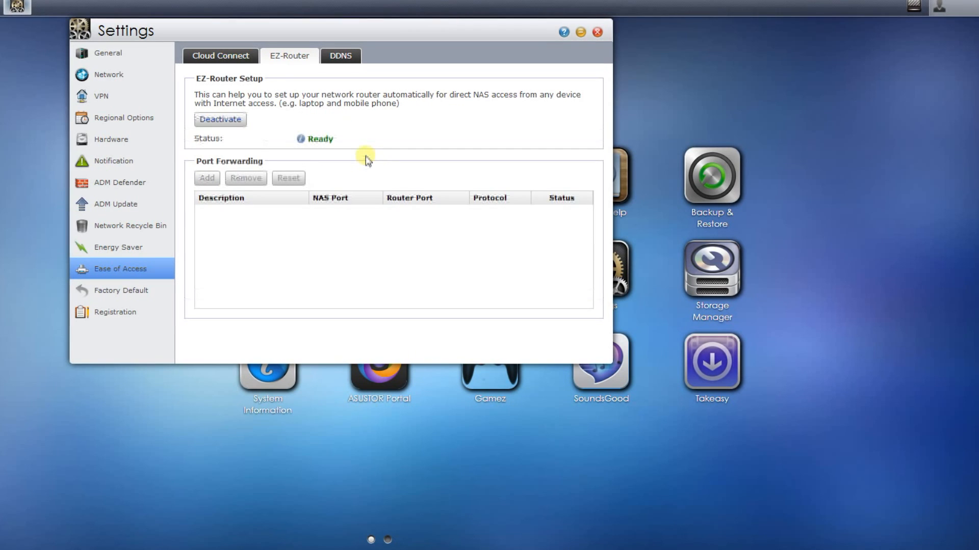
pyautogui.click(219, 120)
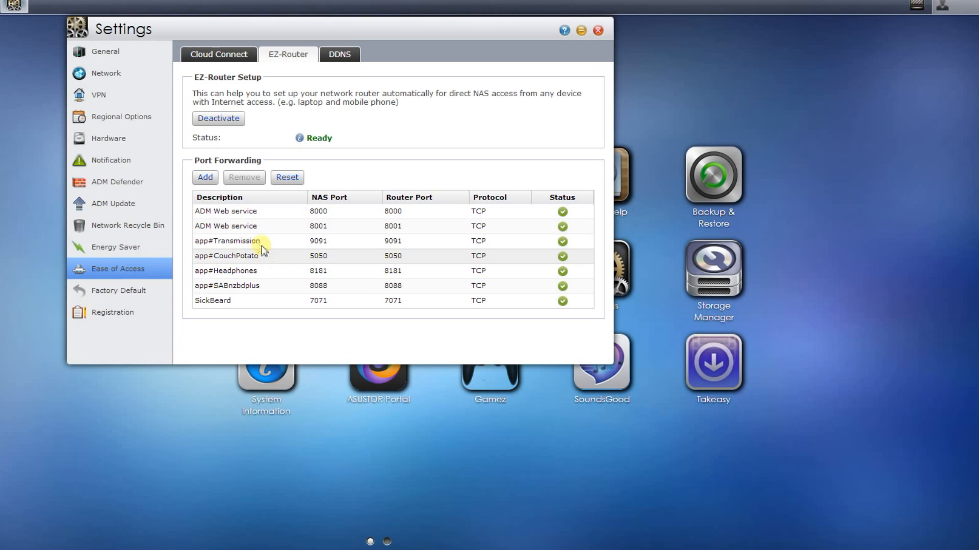
# Select the Transmission rule and start adding a new port-forwarding rule
pyautogui.click(227, 241)
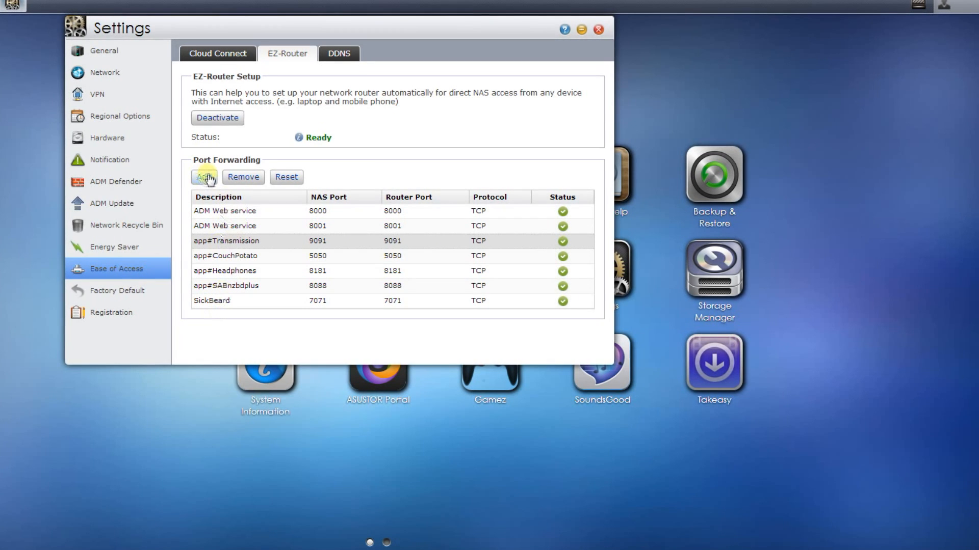
pyautogui.click(204, 177)
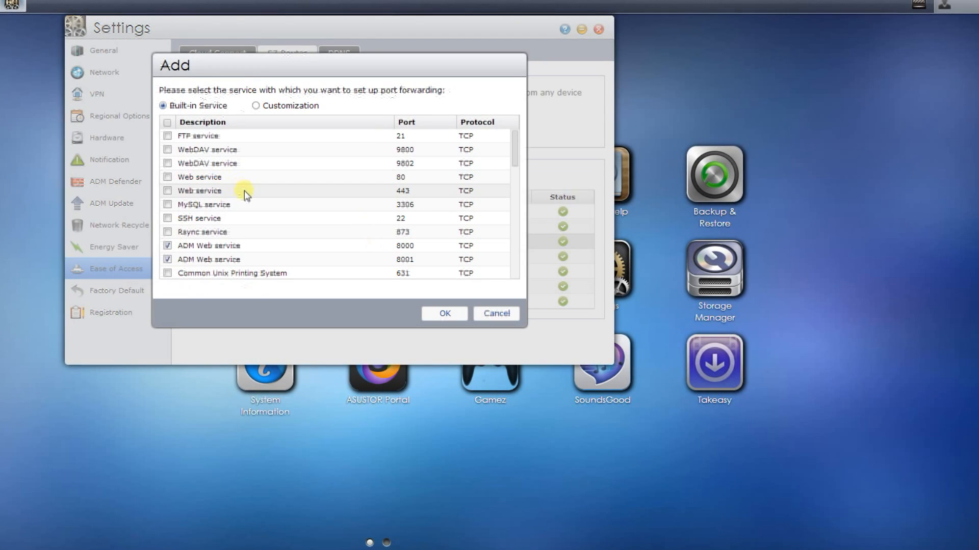
# Tick the LazyLibrarian TCP 5299 built-in service and confirm the new forwarding rule
pyautogui.scroll(-3)
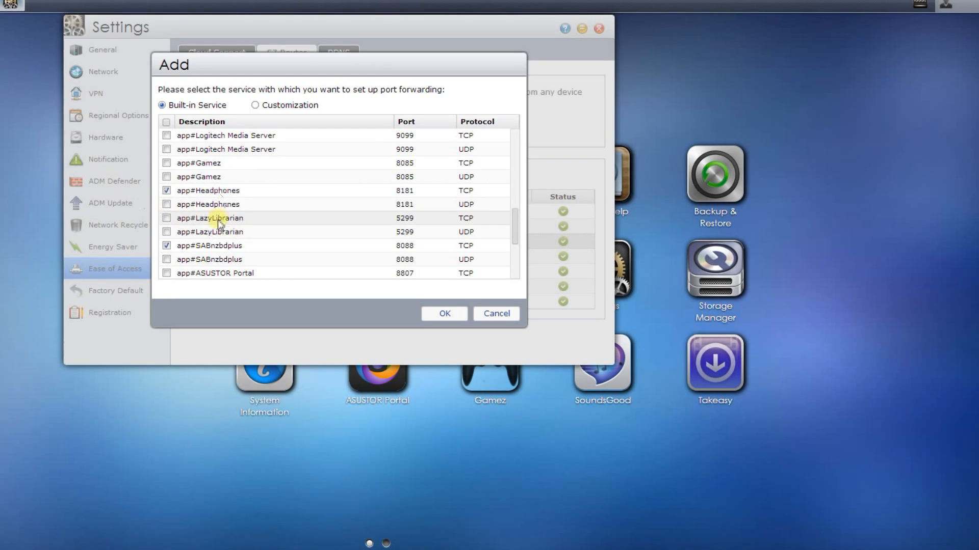
pyautogui.click(167, 217)
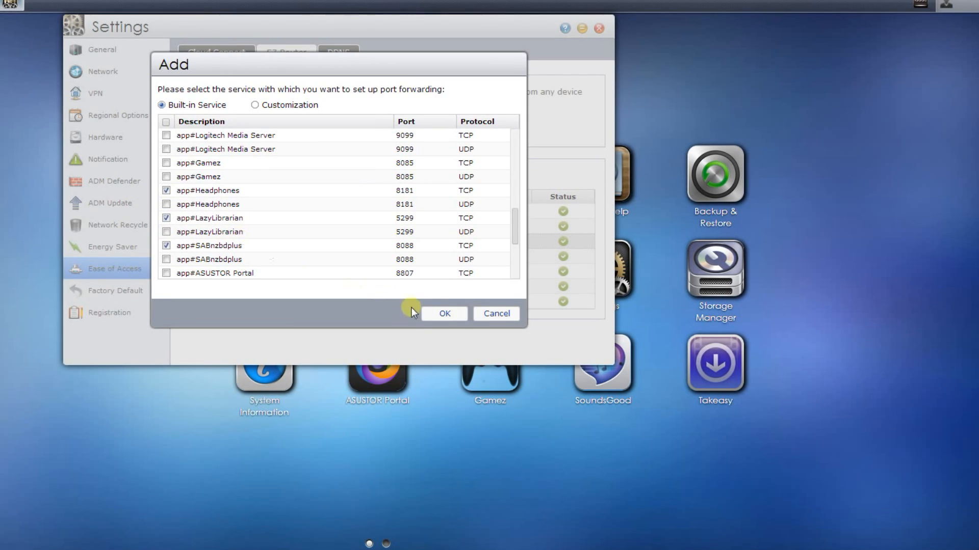
pyautogui.click(444, 313)
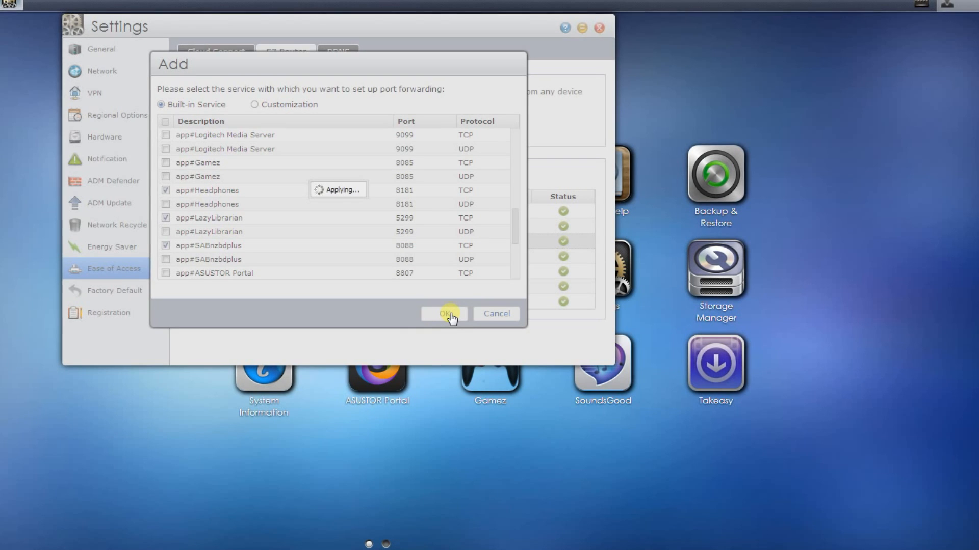
pyautogui.click(443, 314)
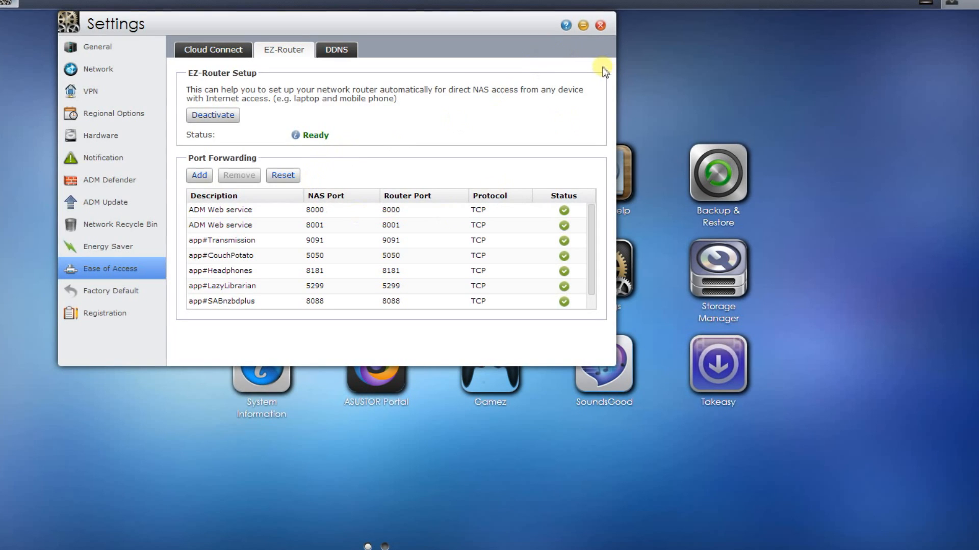
# Close the Settings window to return to the ADM desktop
pyautogui.click(600, 25)
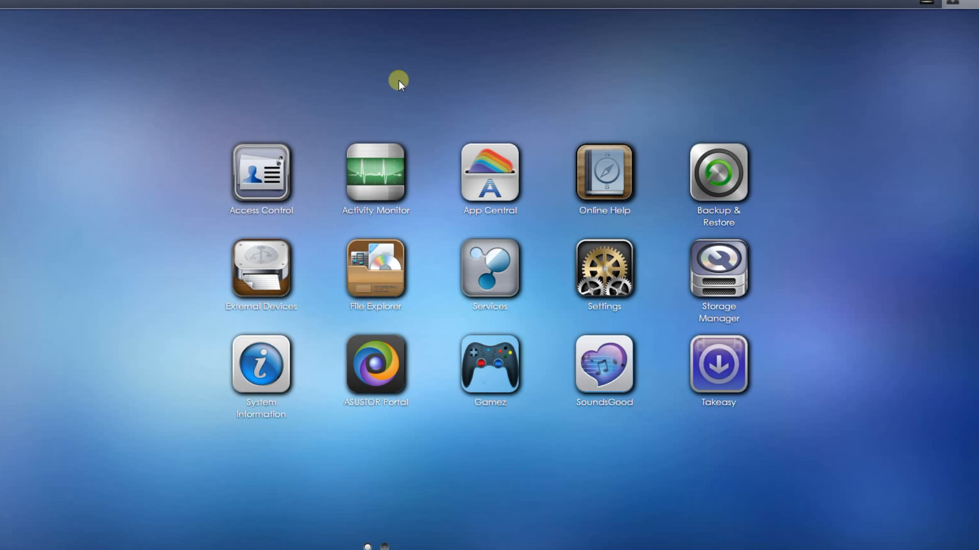
pyautogui.moveTo(289, 105)
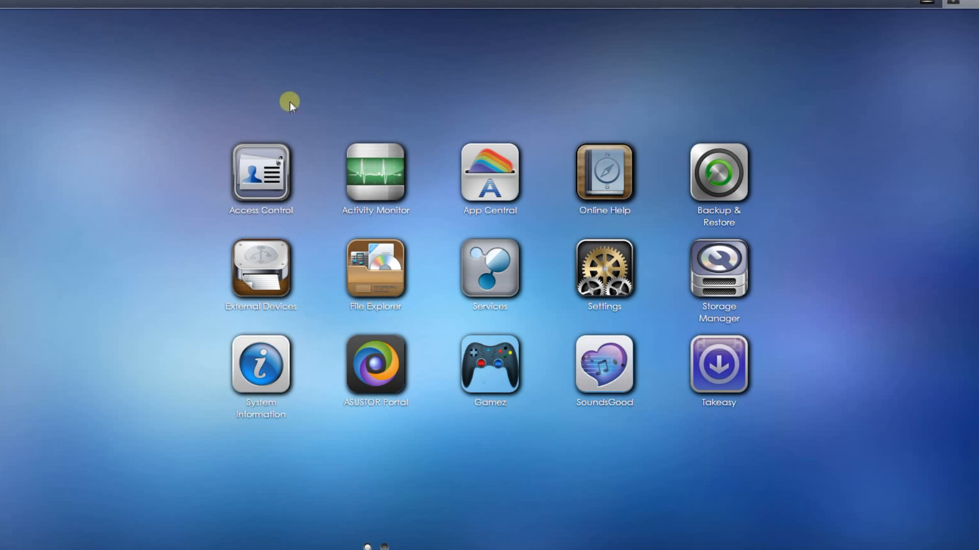
pyautogui.moveTo(162, 112)
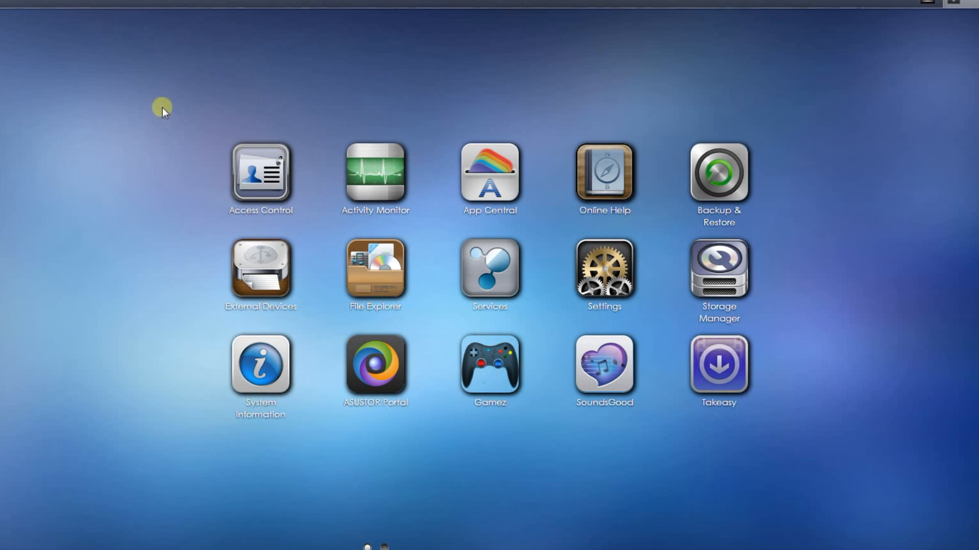